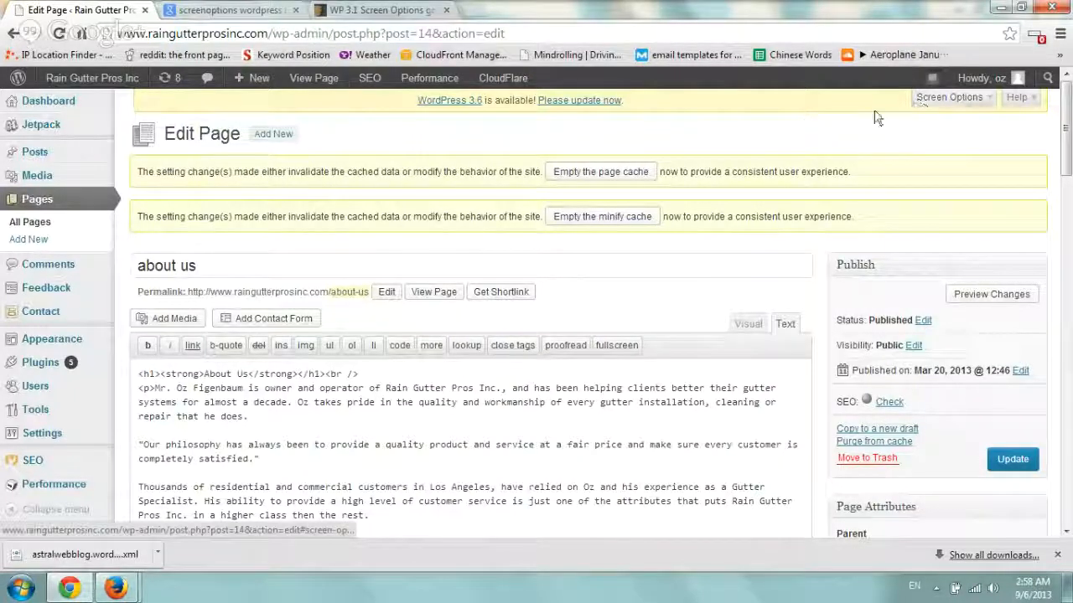
pyautogui.moveTo(801, 131)
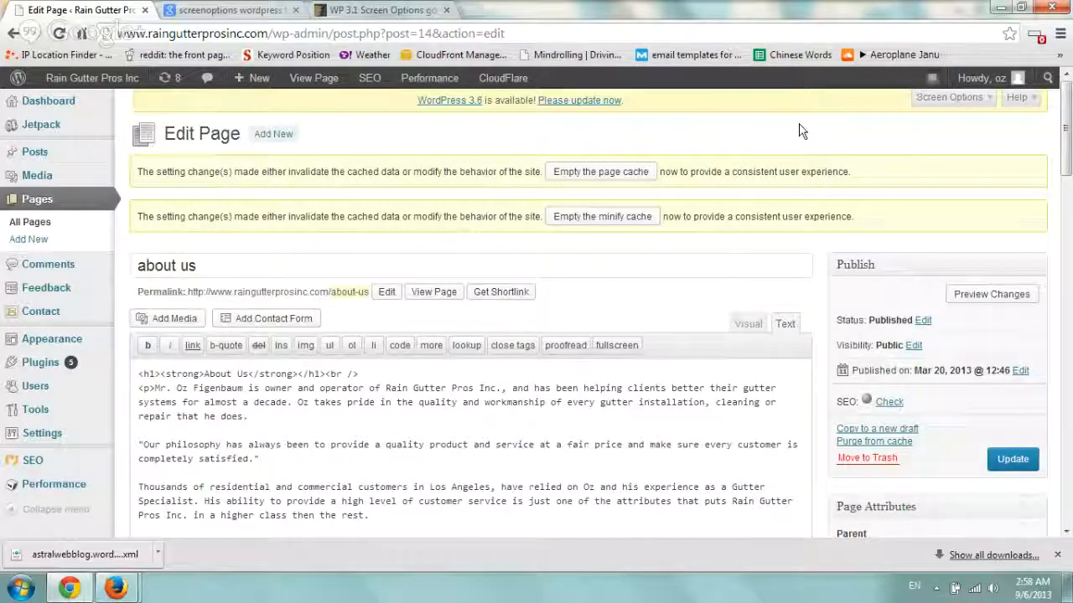
pyautogui.moveTo(826, 150)
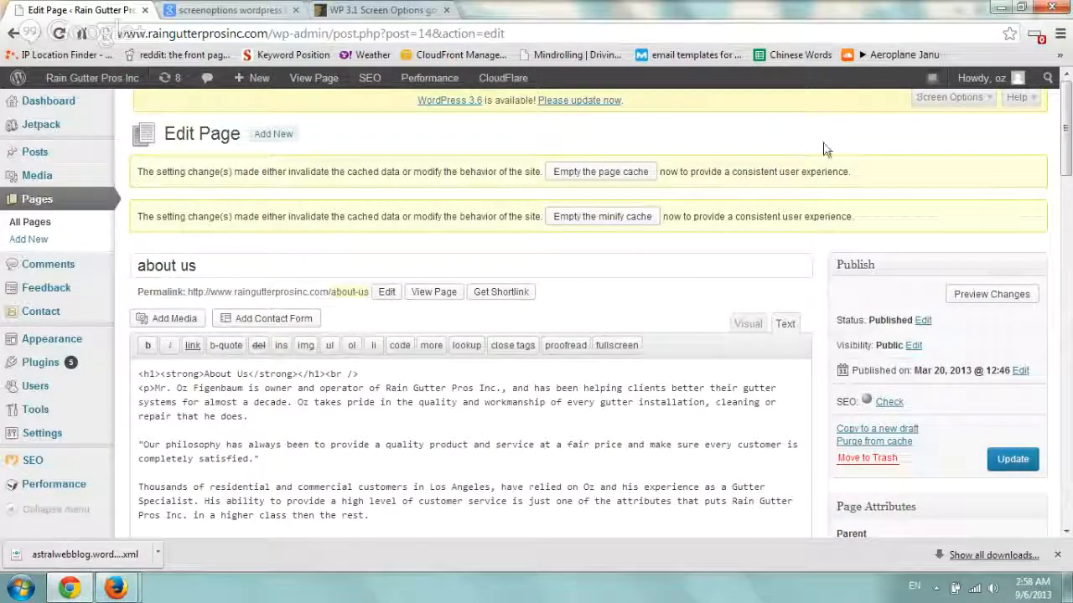
# Step: Expand the Screen Options panel on the About Us Edit Page screen
pyautogui.scroll(-3)
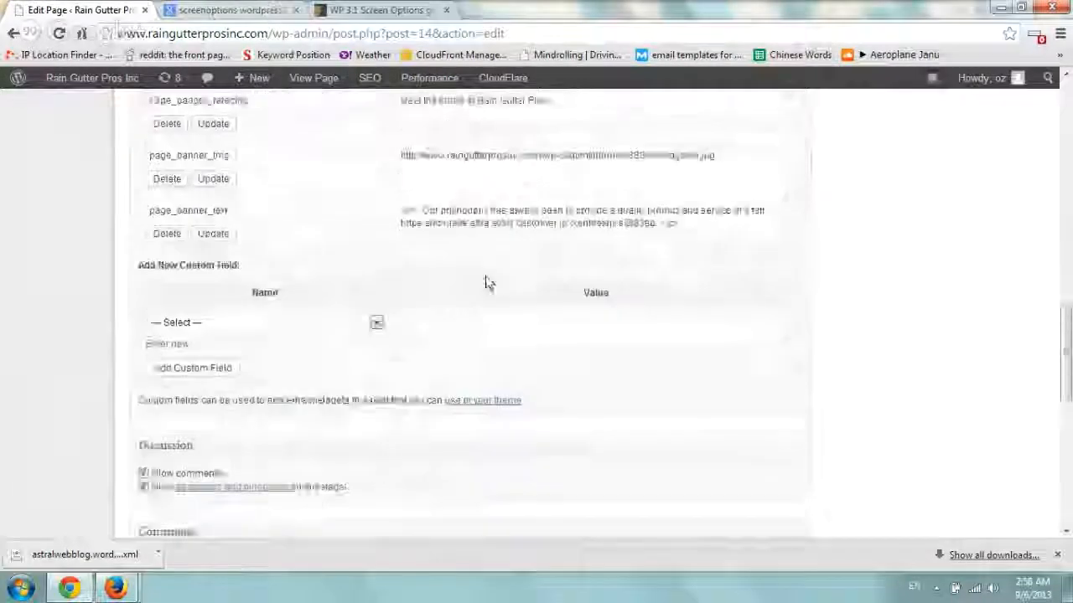
pyautogui.scroll(-3)
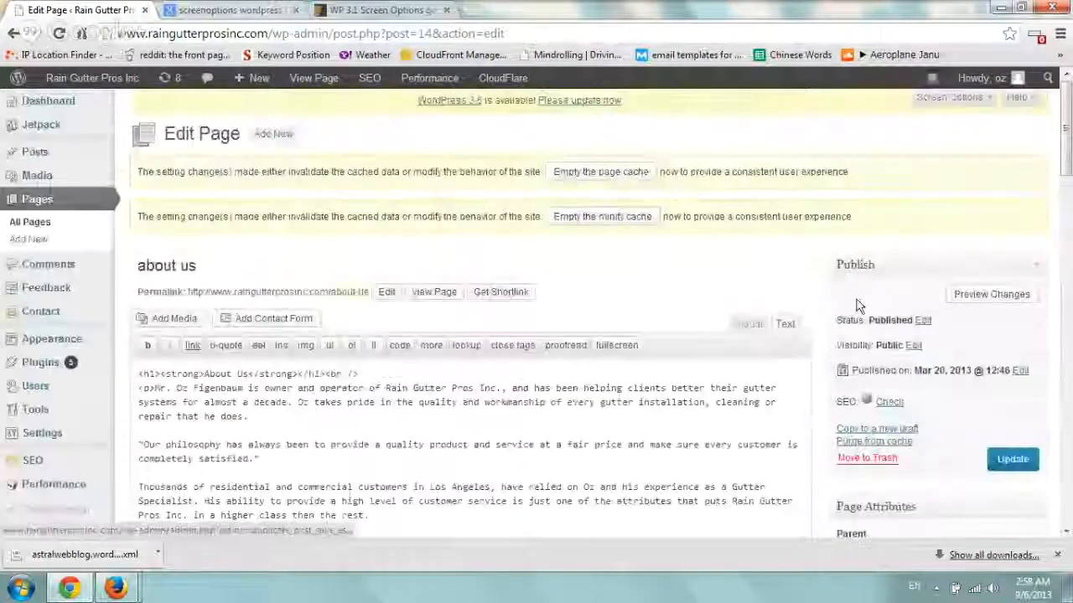
pyautogui.click(948, 97)
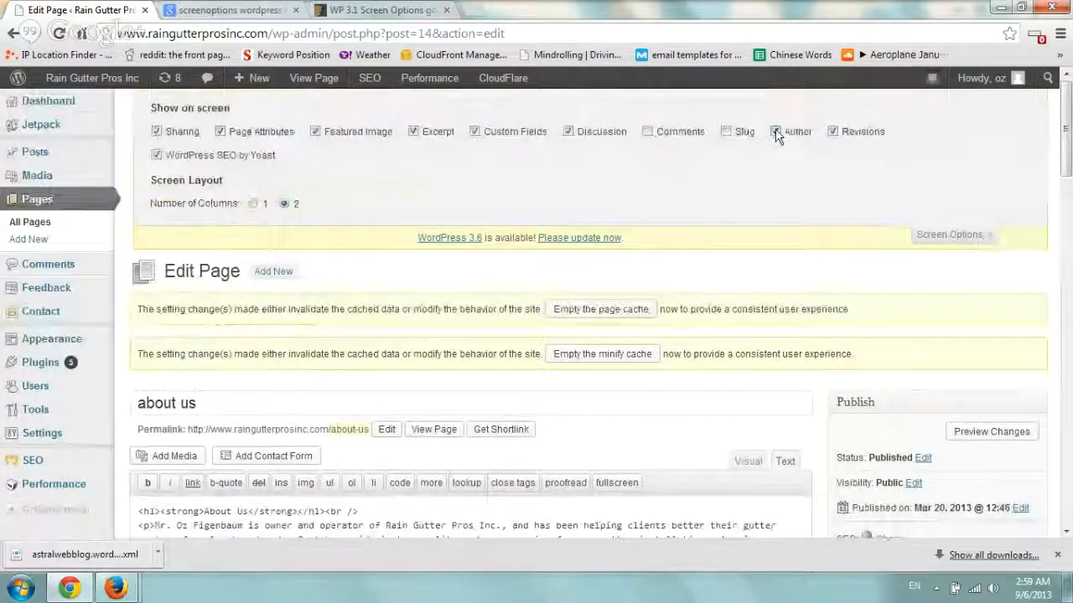
pyautogui.scroll(-3)
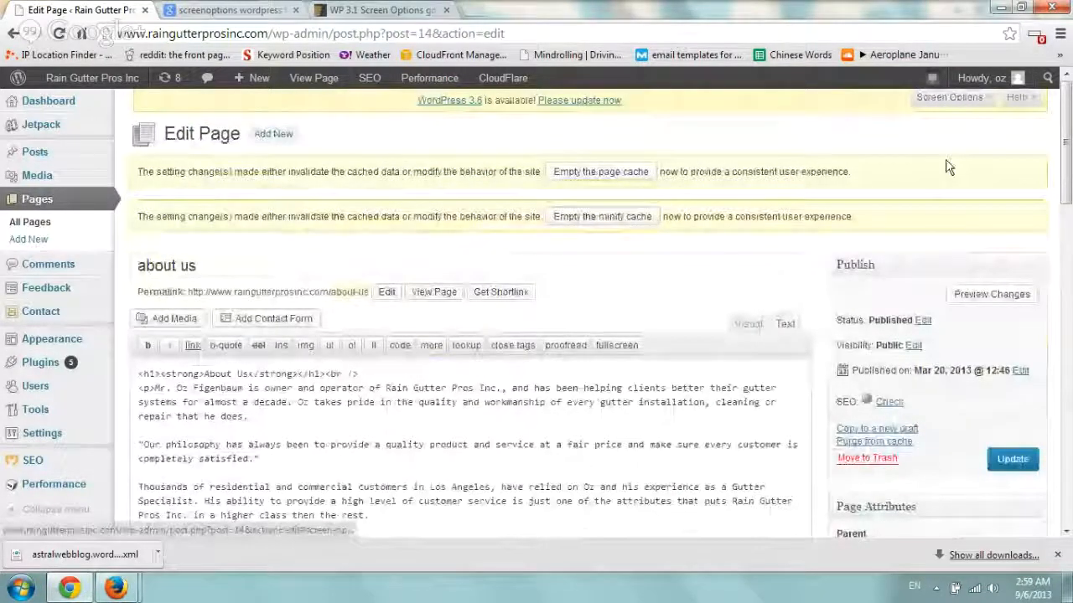
pyautogui.click(948, 96)
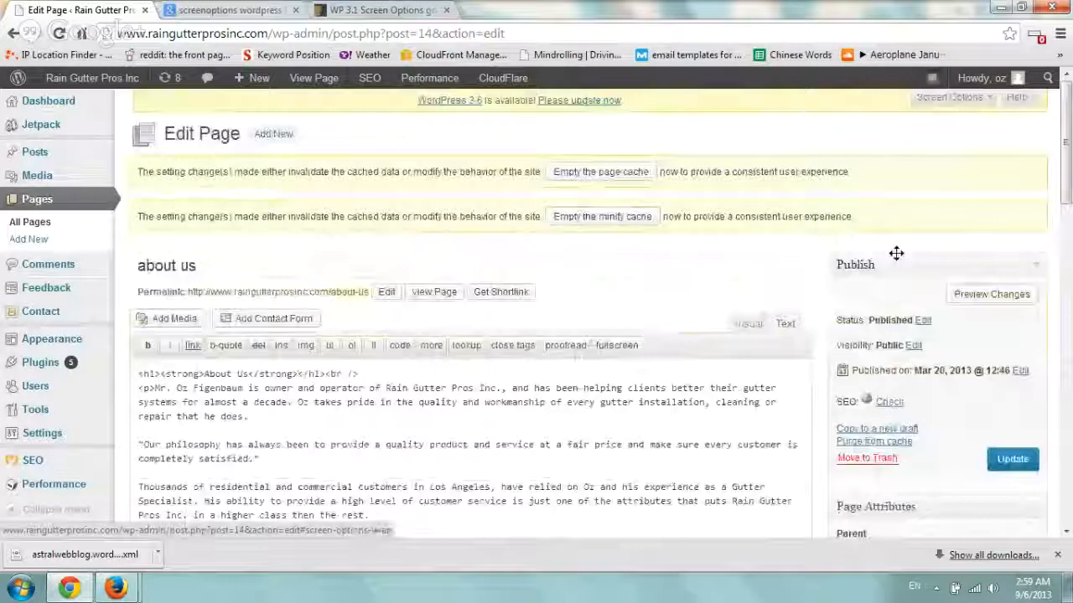
pyautogui.scroll(-3)
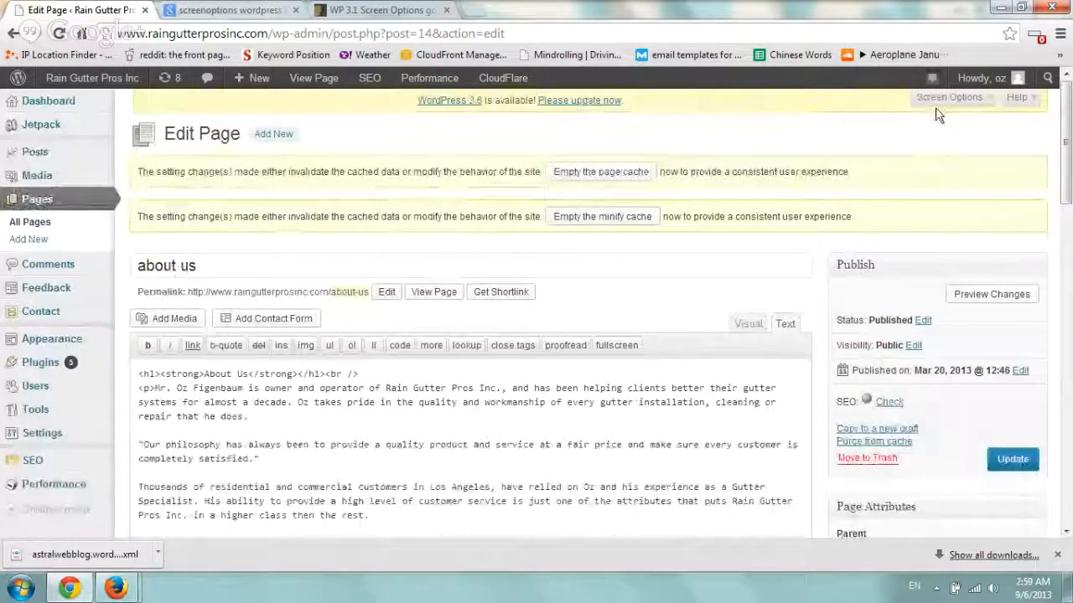
pyautogui.click(949, 97)
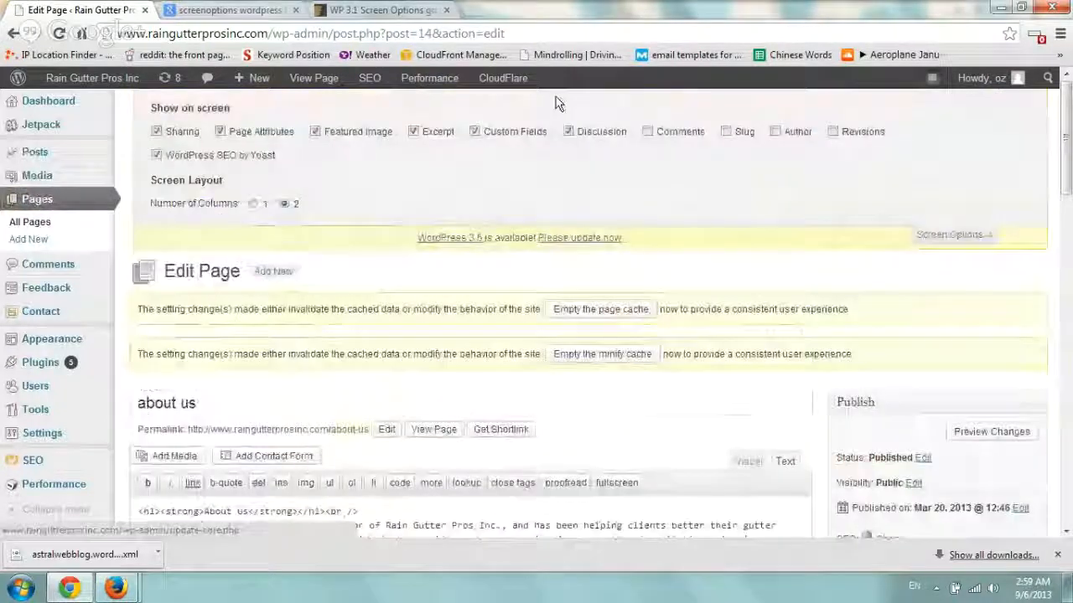